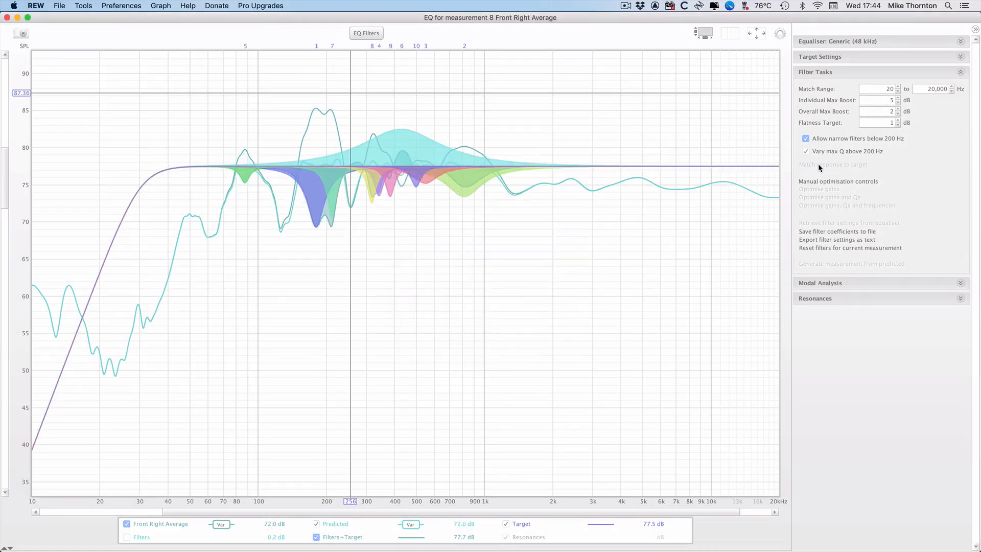
Select measurement 8, Front Right Average, so its SPL curve is displayed.
click(833, 165)
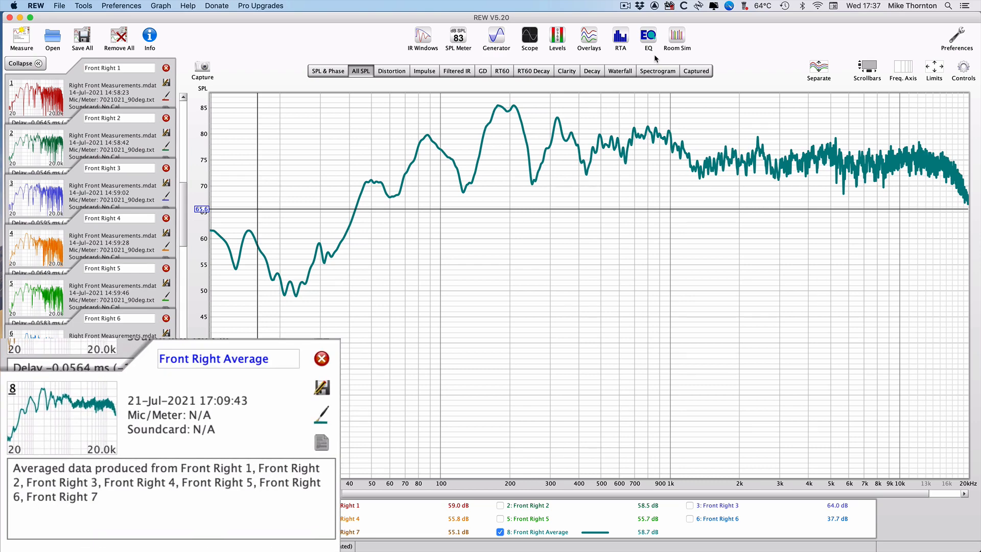
mouse_move(710, 52)
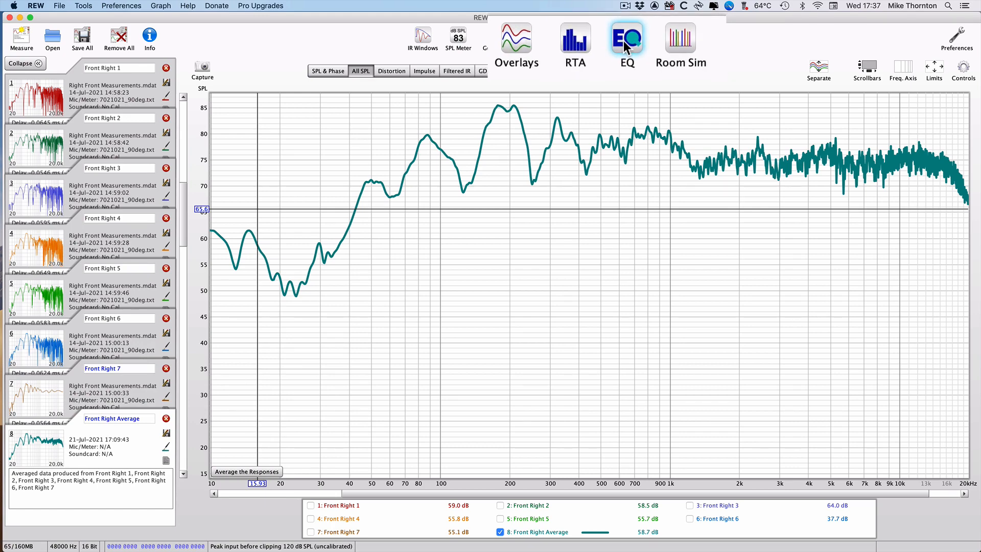
Bring up the EQ window showing the Front Right Average response against its target curve.
click(627, 39)
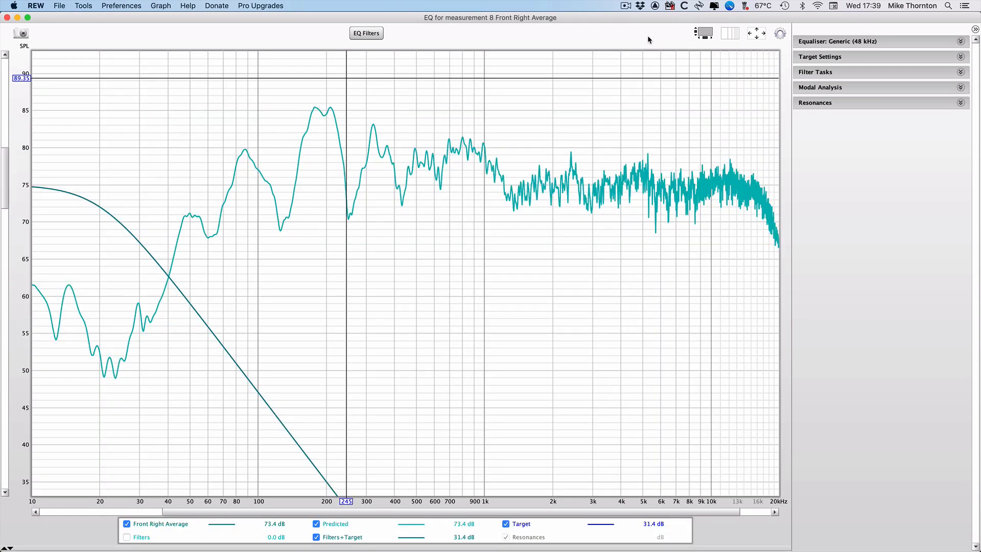
click(779, 33)
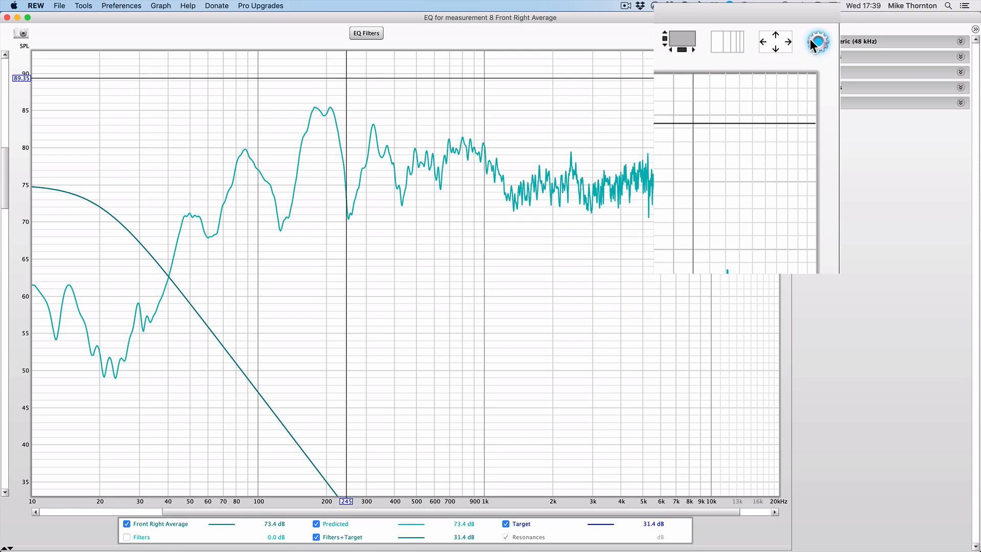
Choose Var smoothing in the graph display options so the EQ response curve is smoothed.
click(816, 44)
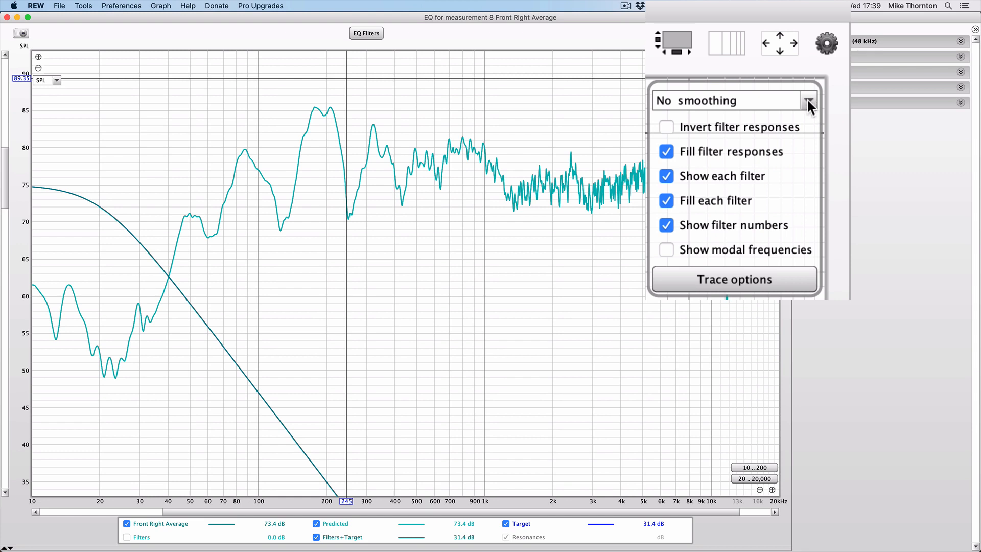
click(807, 100)
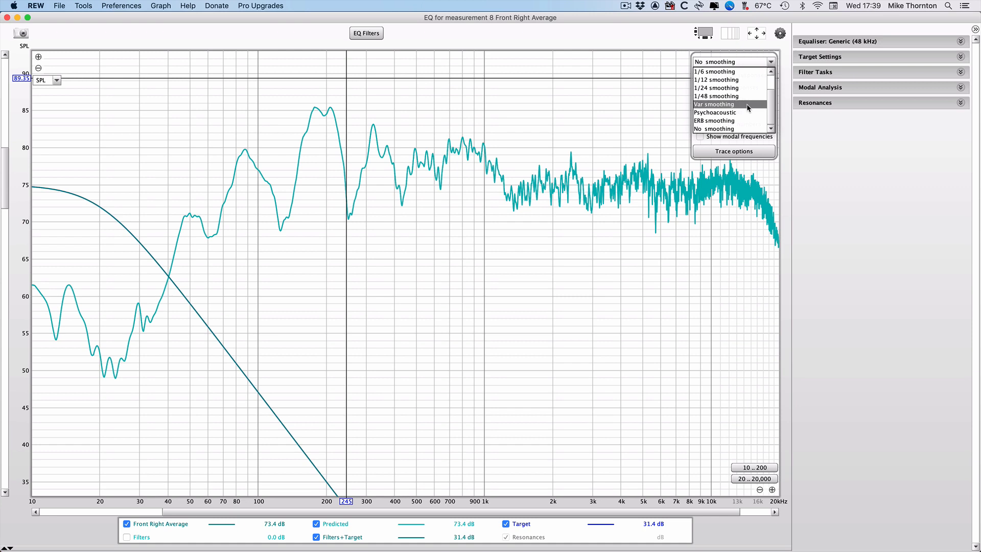
click(713, 104)
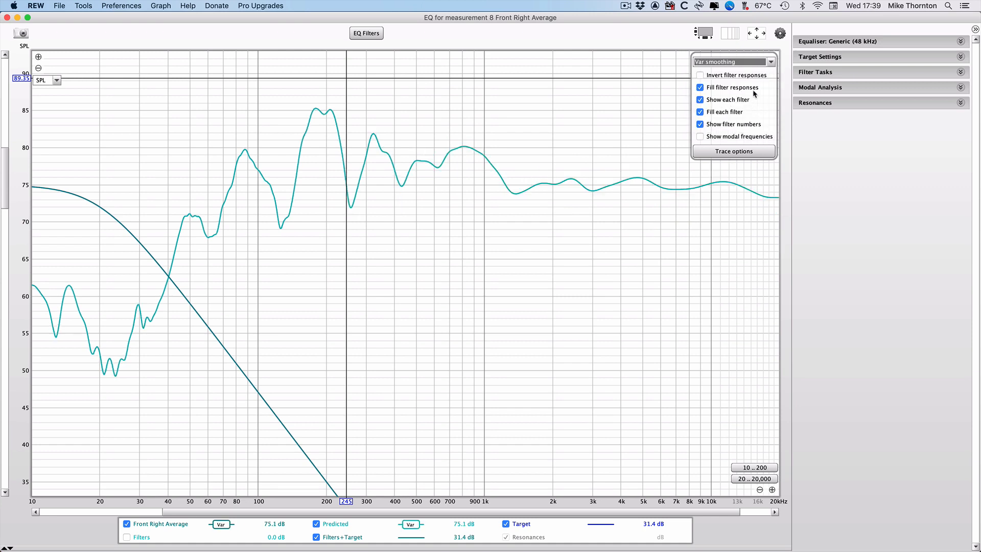
mouse_move(780, 34)
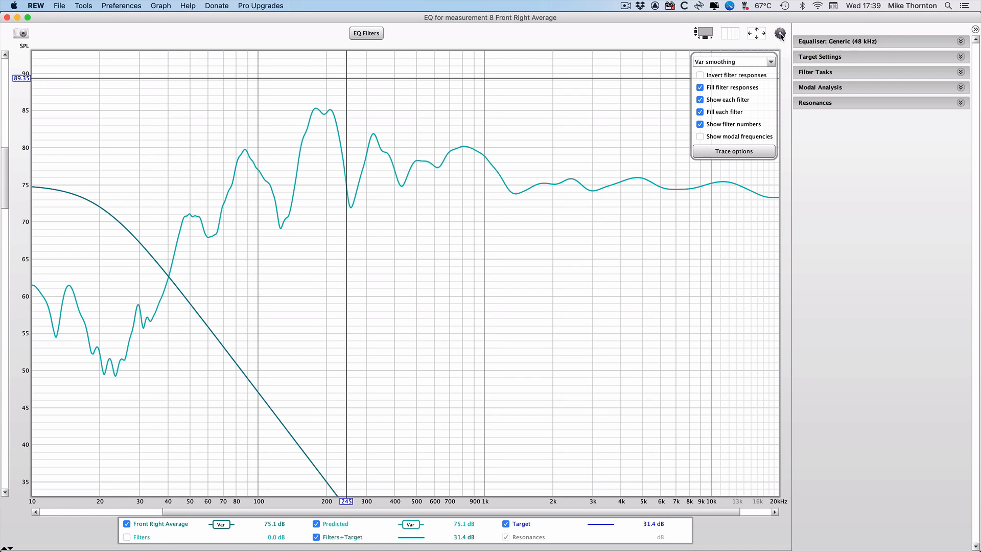
click(779, 32)
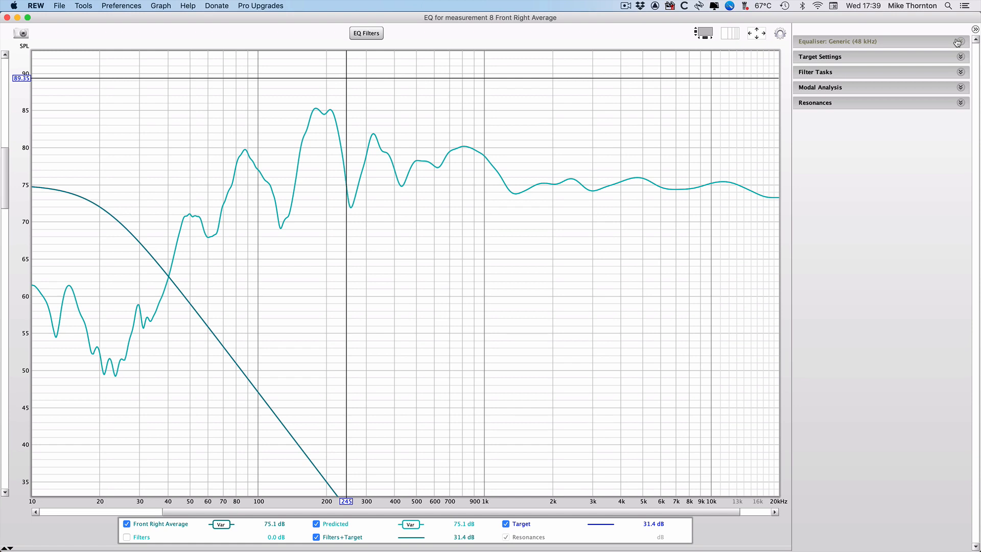
Expand the Equaliser section listing supported types, with Generic chosen.
click(959, 41)
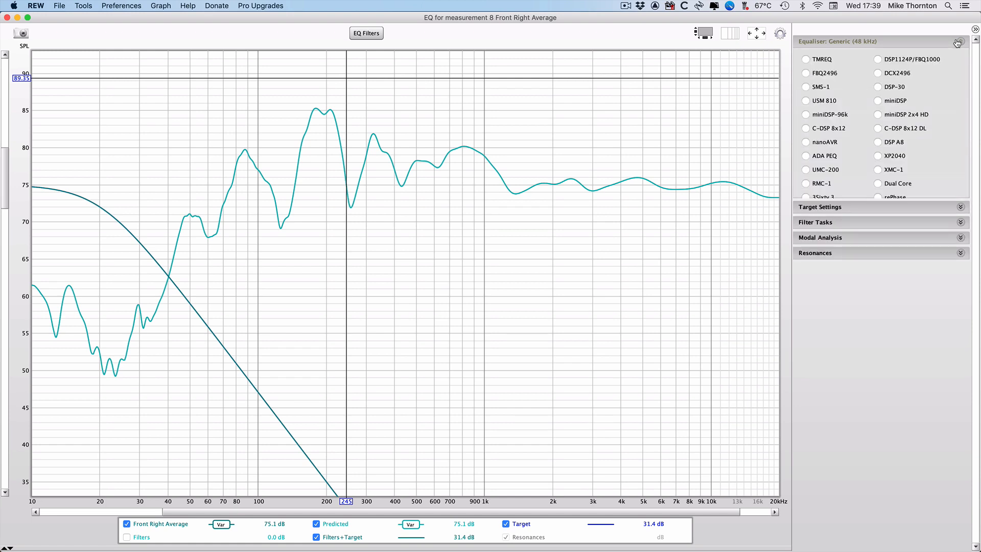
click(958, 42)
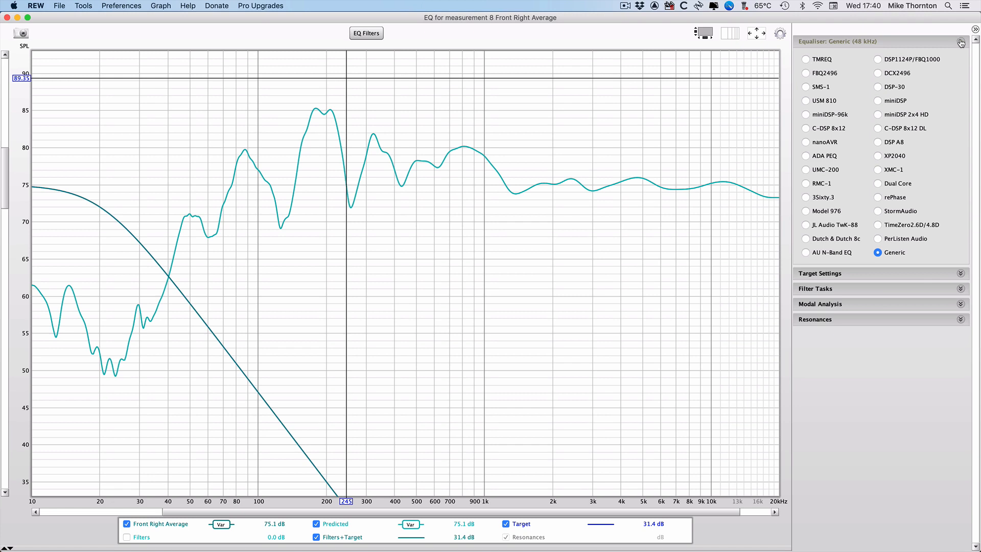
Set the target type to Full range speaker and raise its LF cutoff to 30 Hz.
click(961, 41)
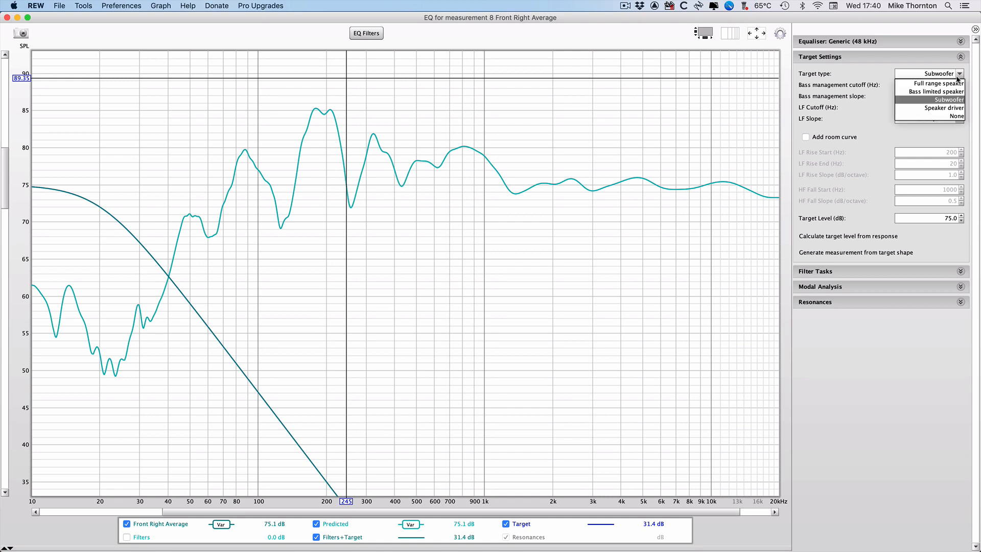
click(932, 85)
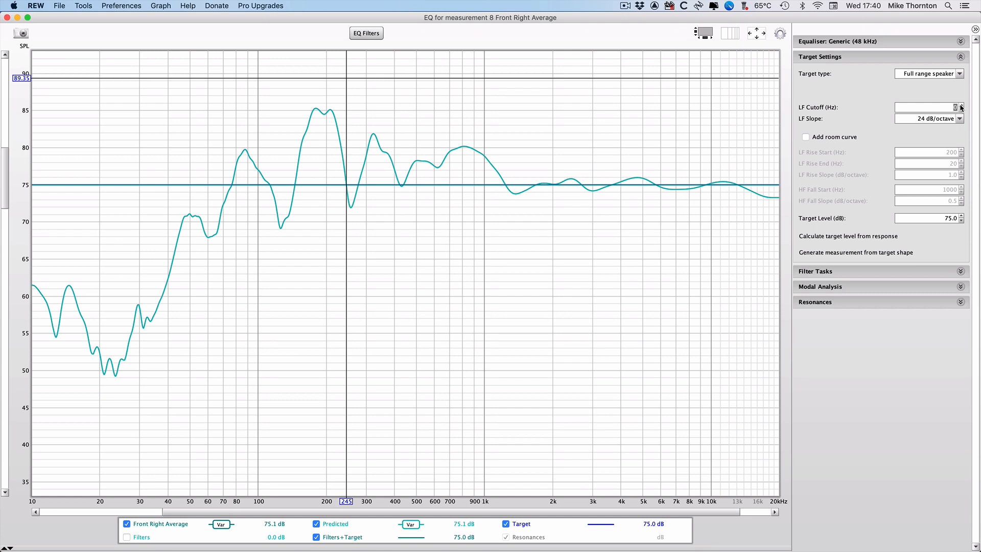
click(960, 104)
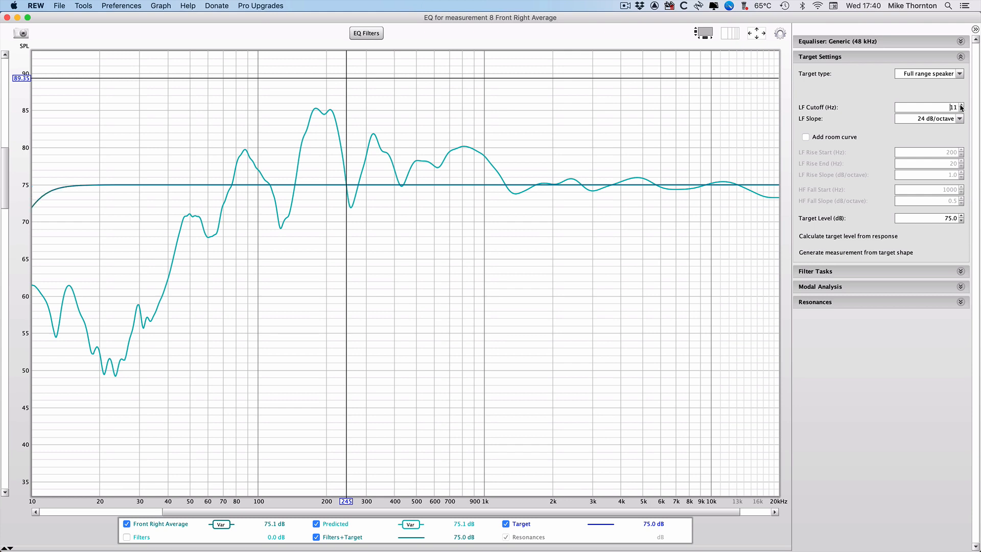
click(960, 106)
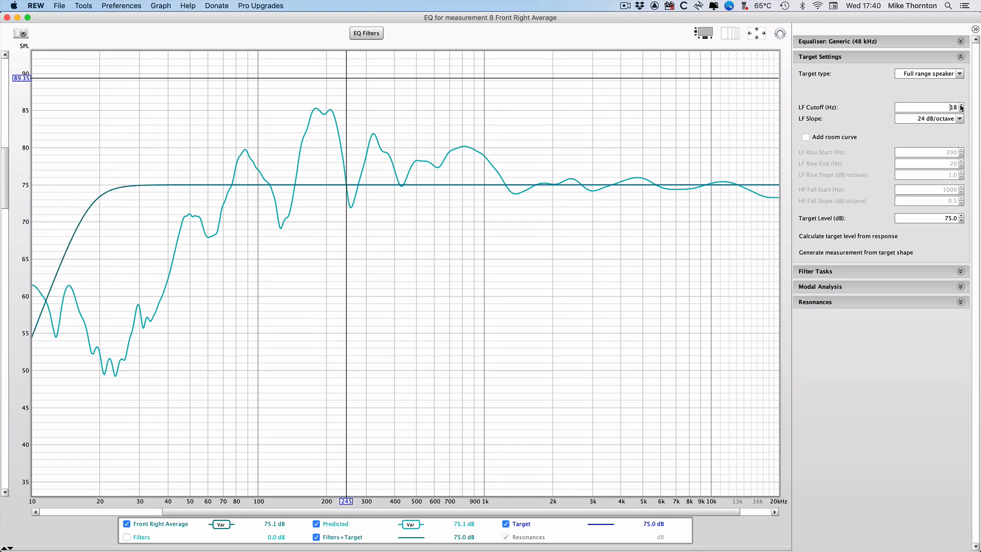
click(960, 104)
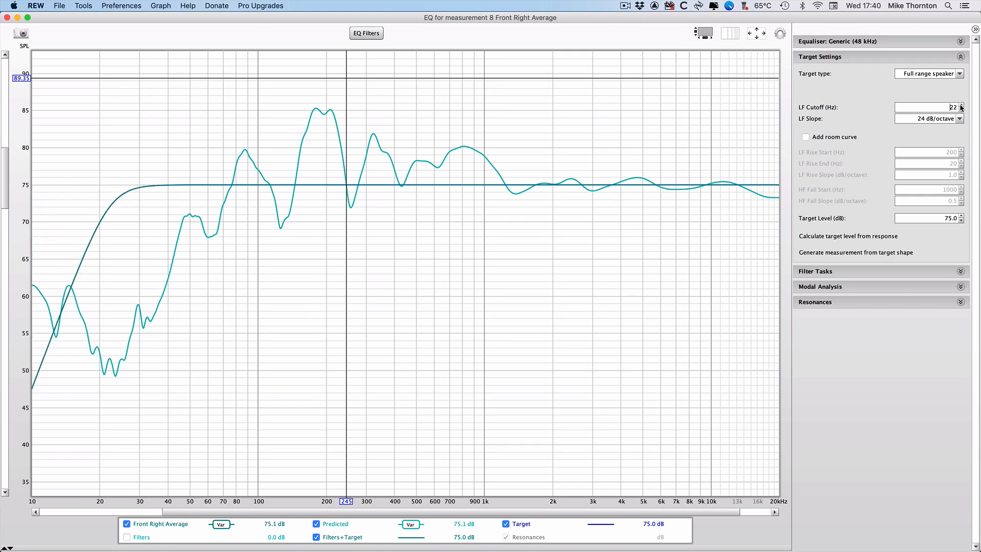
click(961, 105)
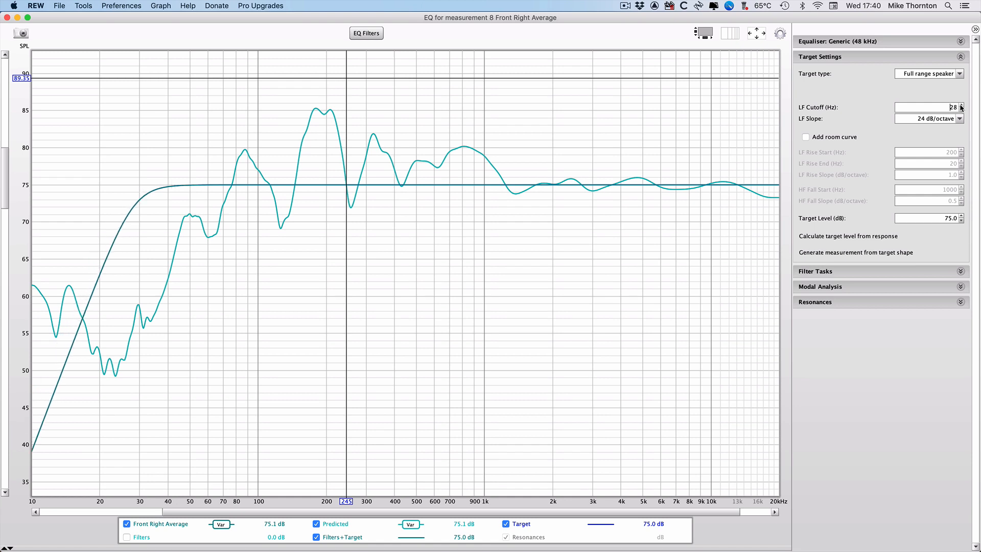
click(961, 104)
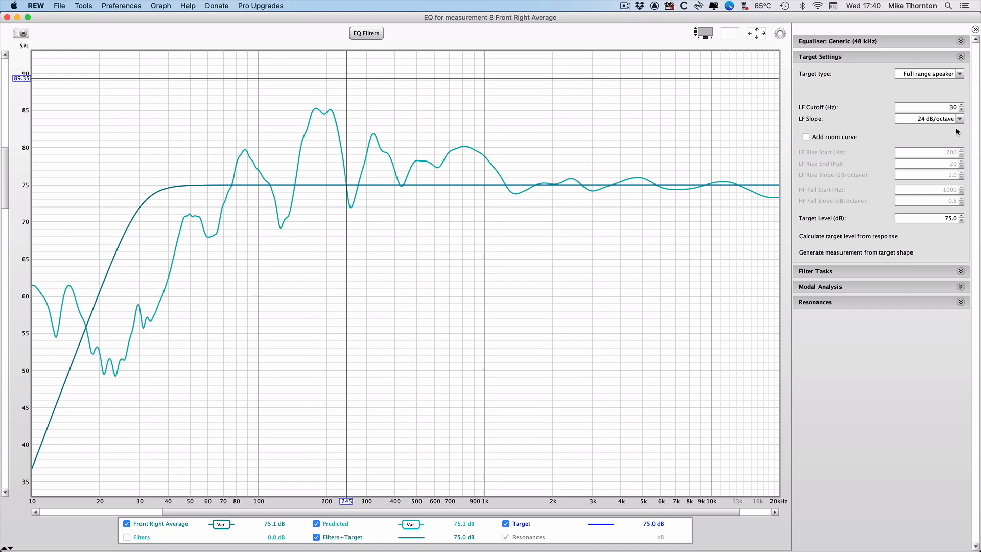
mouse_move(838, 147)
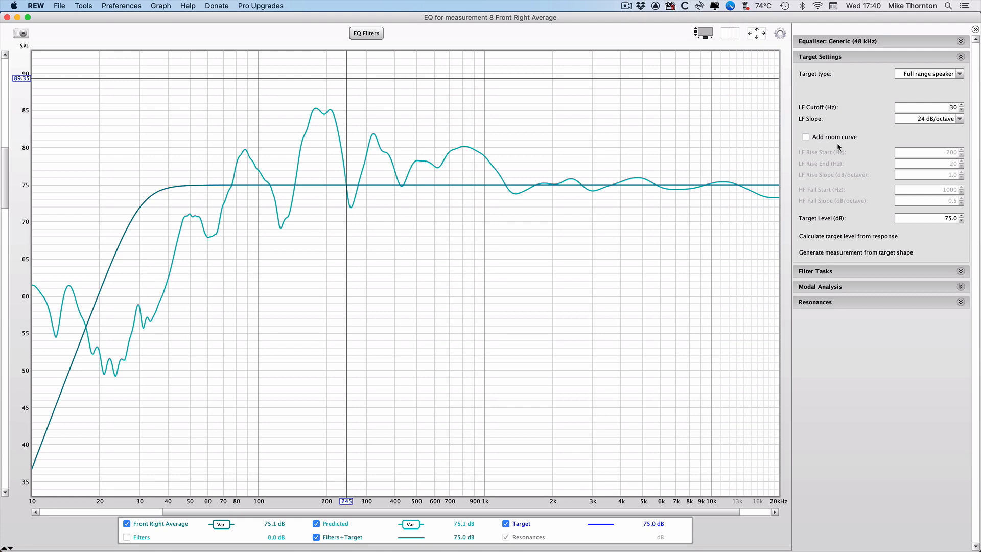
Nudge the target level down, then calculate it from the response to get 77.5 dB.
click(505, 523)
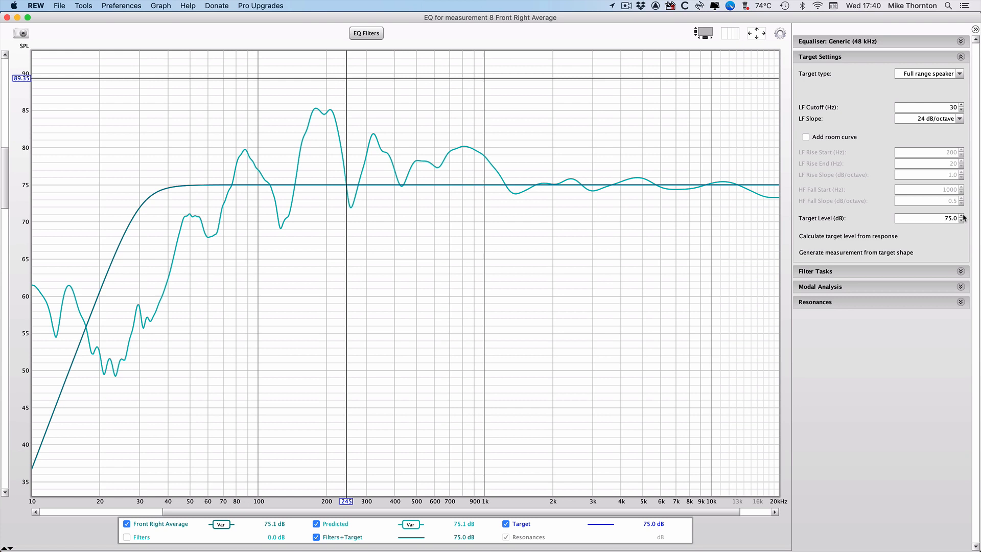
click(963, 221)
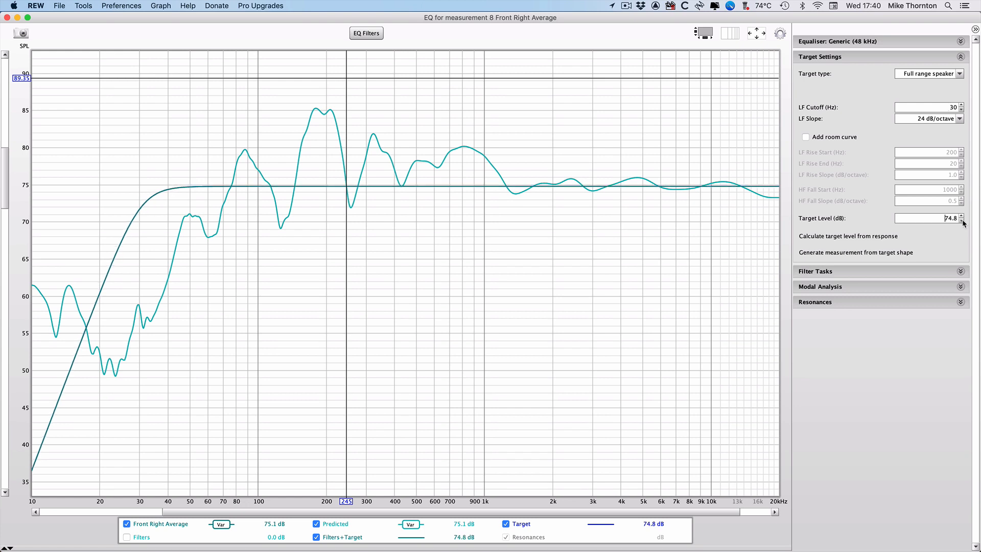
click(962, 220)
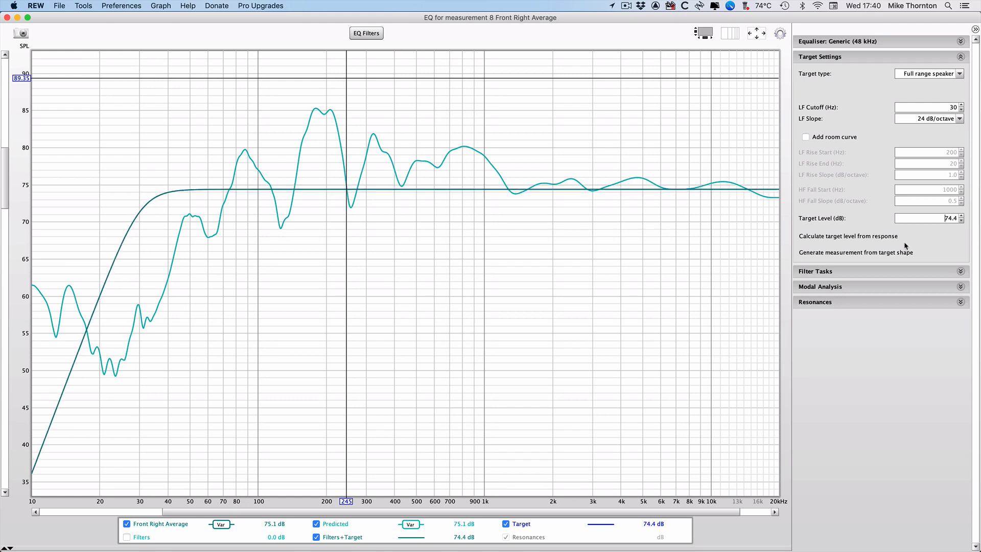
mouse_move(848, 236)
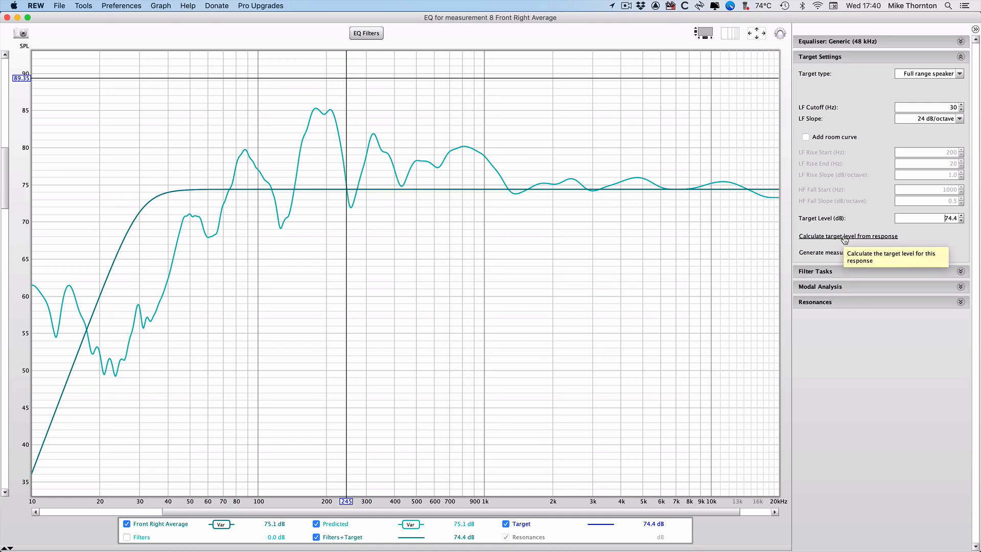
click(848, 236)
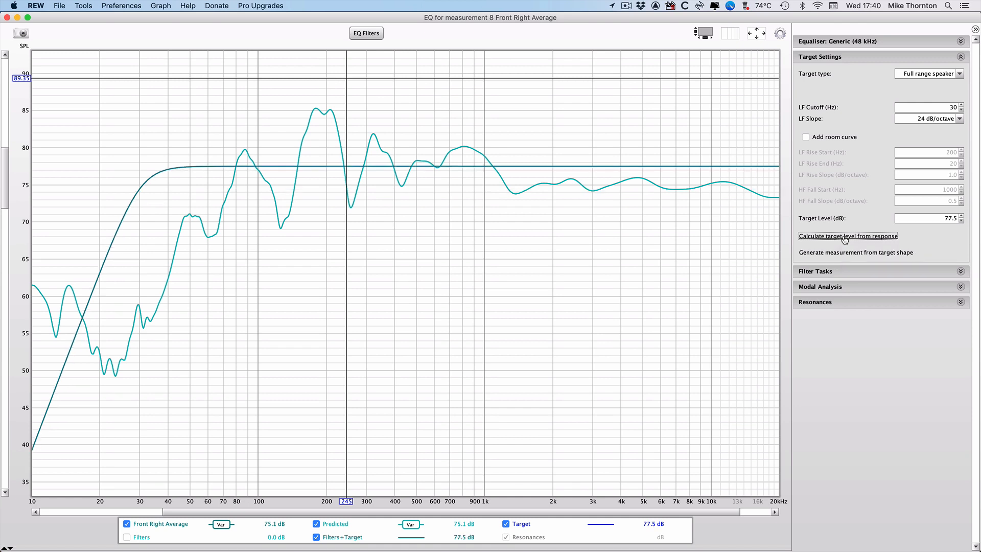
mouse_move(880, 349)
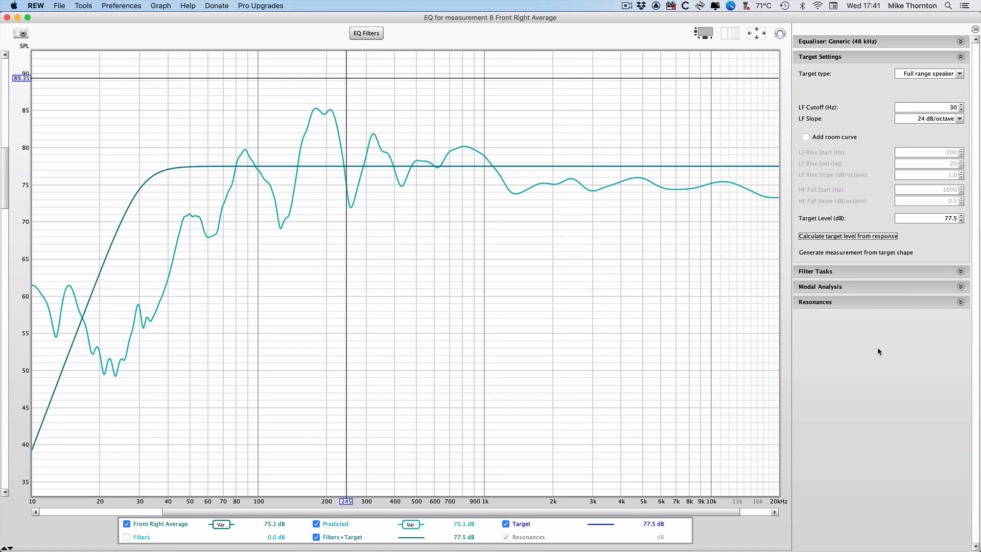
click(962, 57)
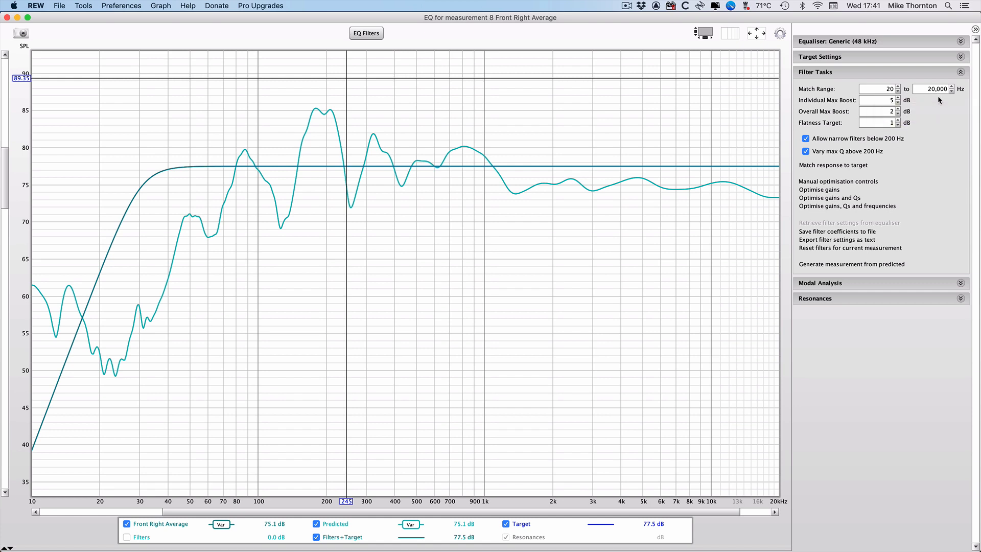
mouse_move(929, 133)
text(0)
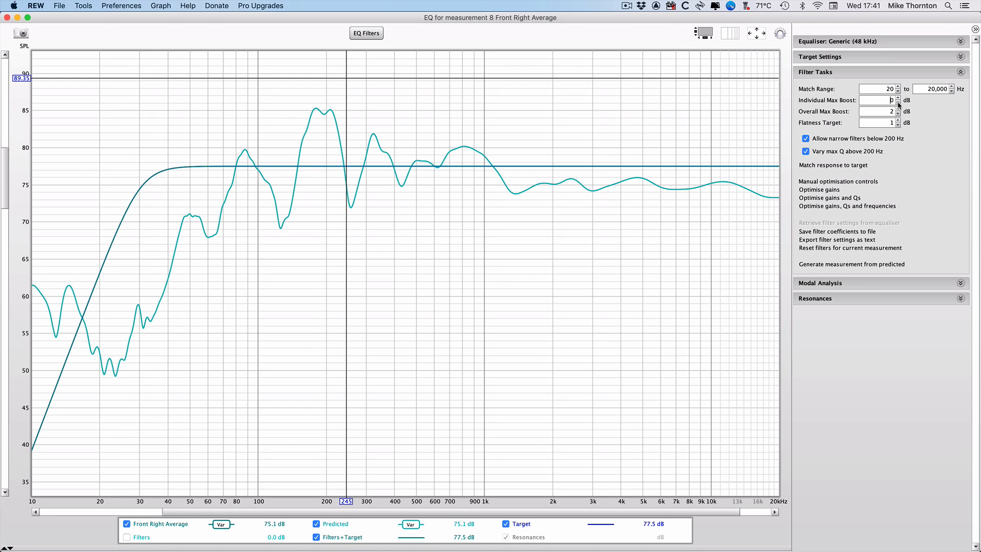
Reduce the overall maximum boost in Filter Tasks to 0 dB.
click(899, 114)
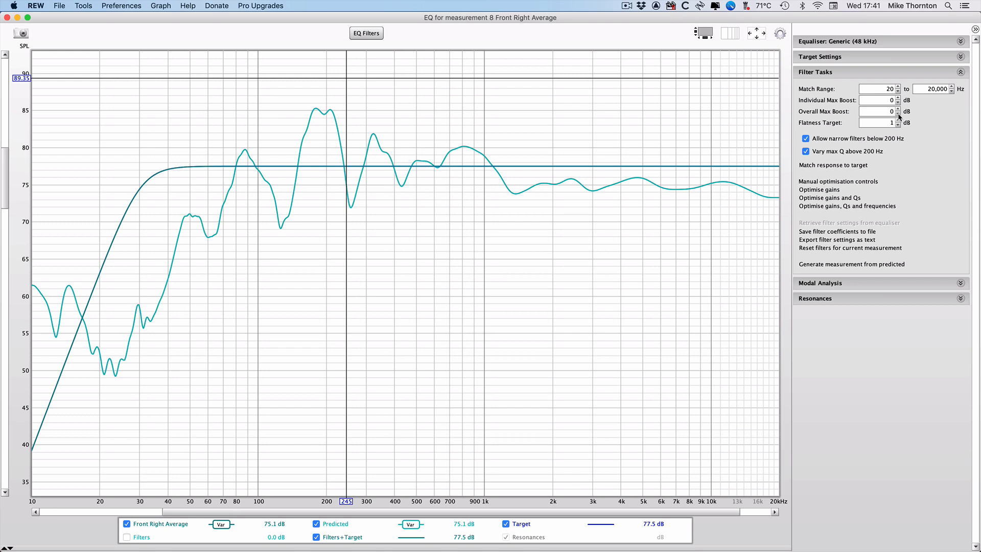
mouse_move(901, 141)
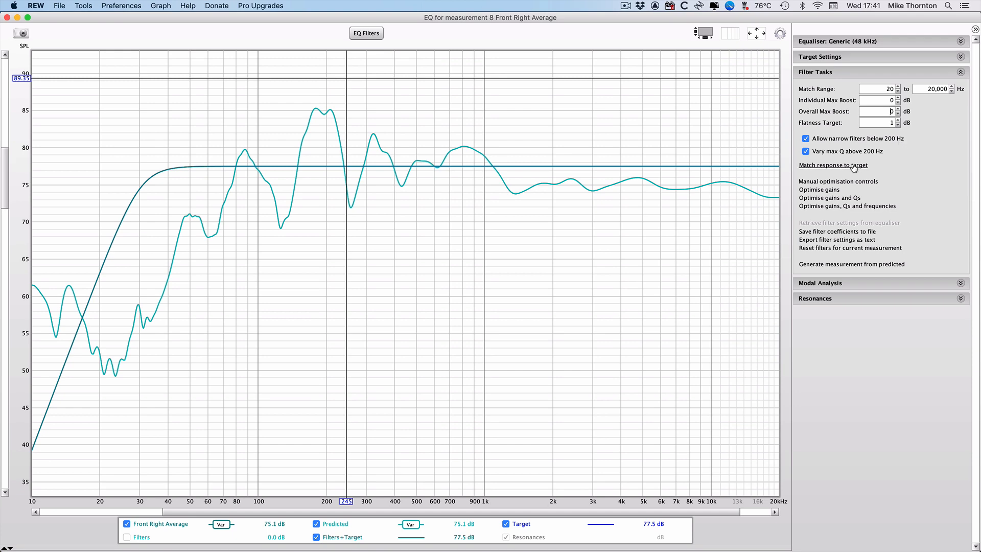
Run Match response to target, producing 13 matched EQ filters.
click(833, 164)
text(10)
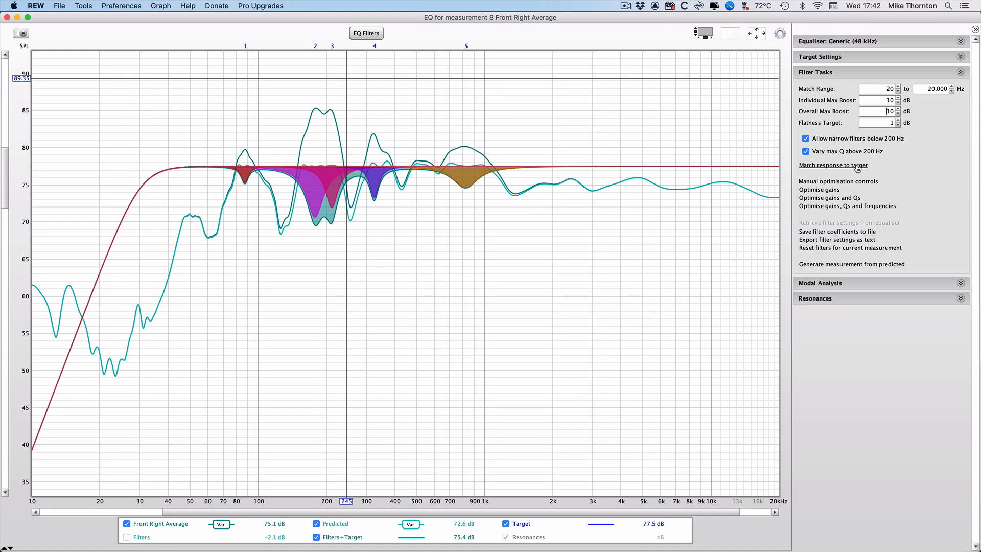
click(833, 165)
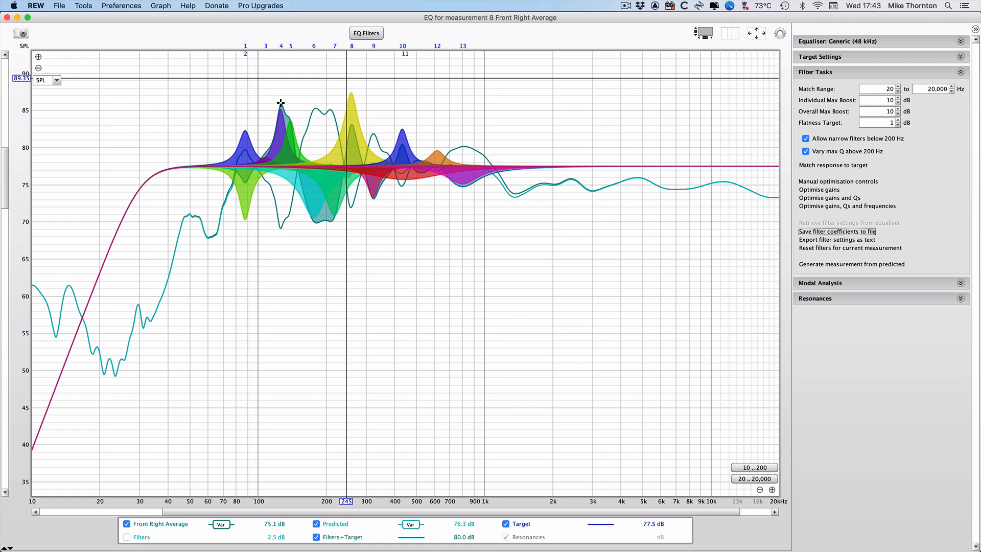
mouse_move(279, 104)
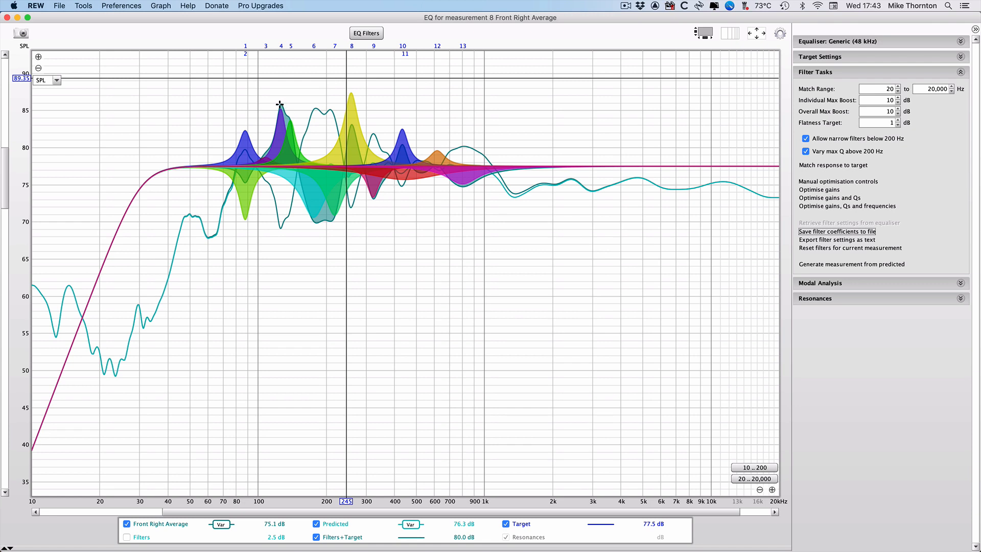
mouse_move(280, 104)
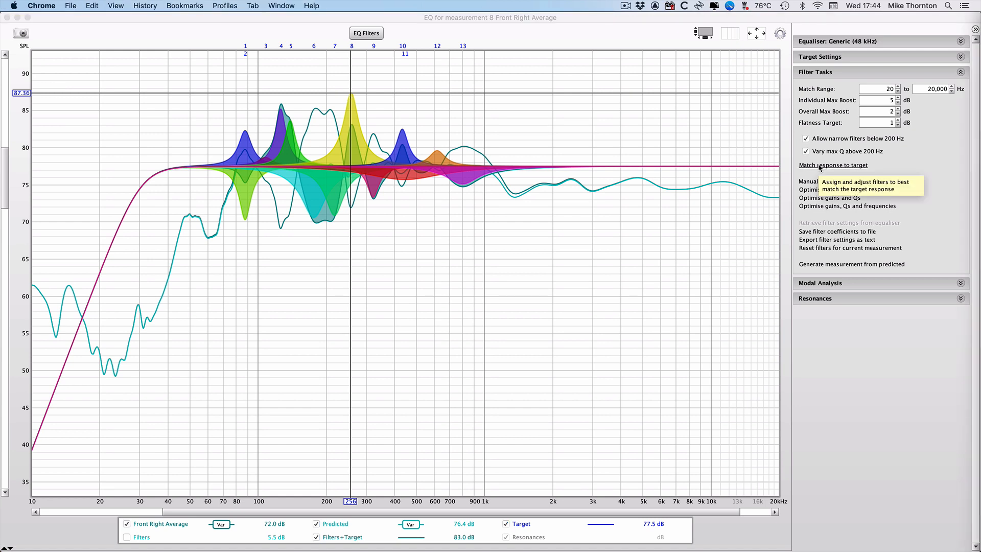
Re-run Match response to target within the 5 dB / 2 dB boost caps, yielding 10 mostly-cut filters.
click(832, 166)
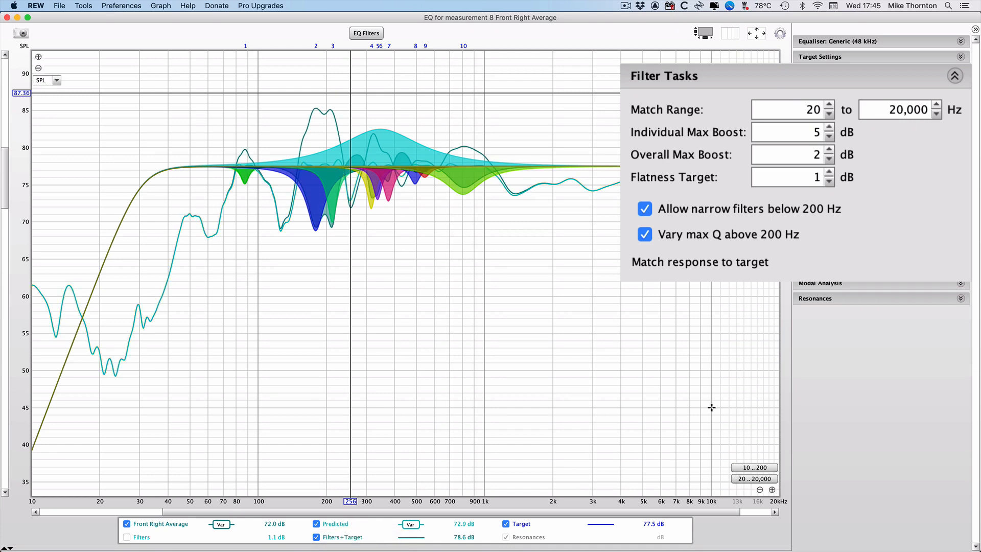
mouse_move(871, 342)
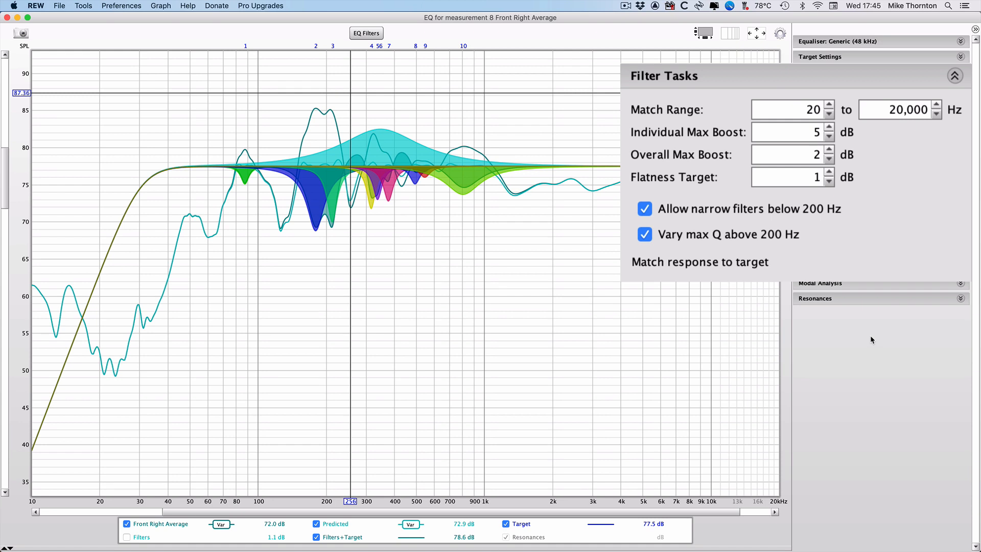
mouse_move(899, 344)
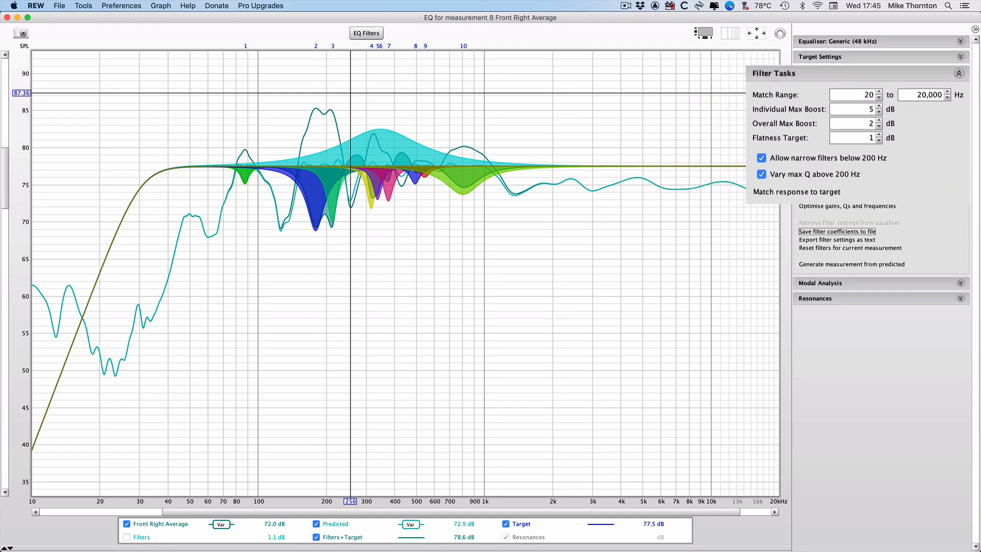
click(366, 32)
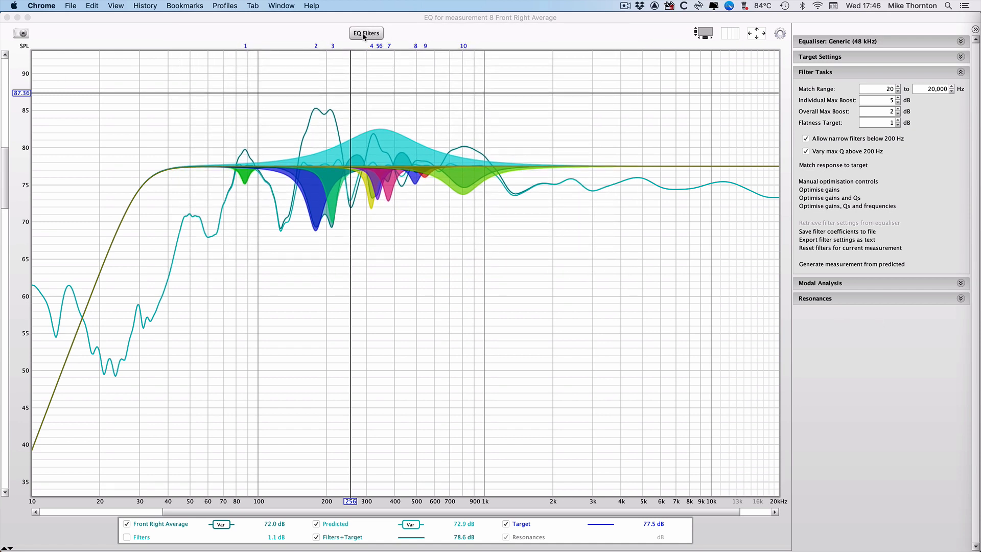
Review the ten peaking filters in the EQ Filters table and untick the two unused filter slots.
click(365, 33)
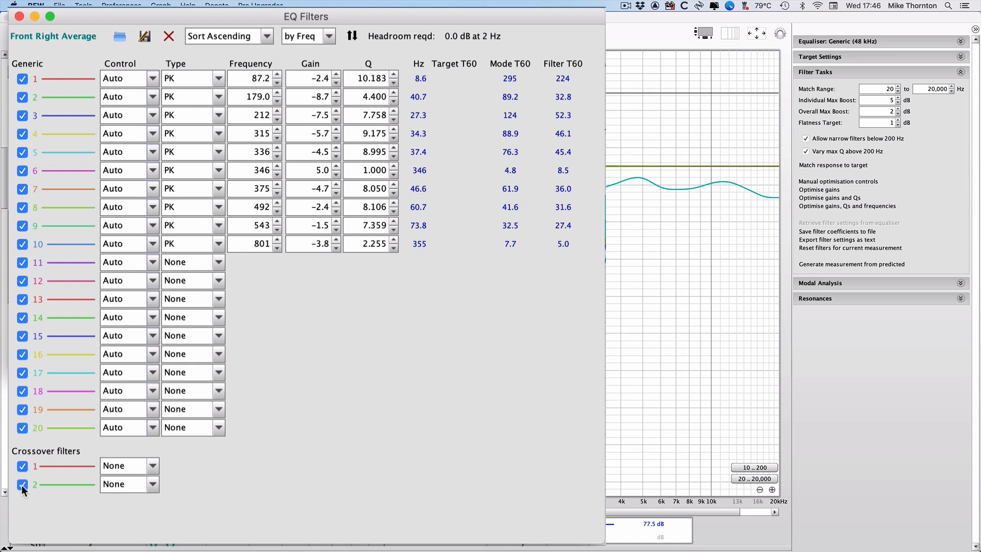
click(21, 427)
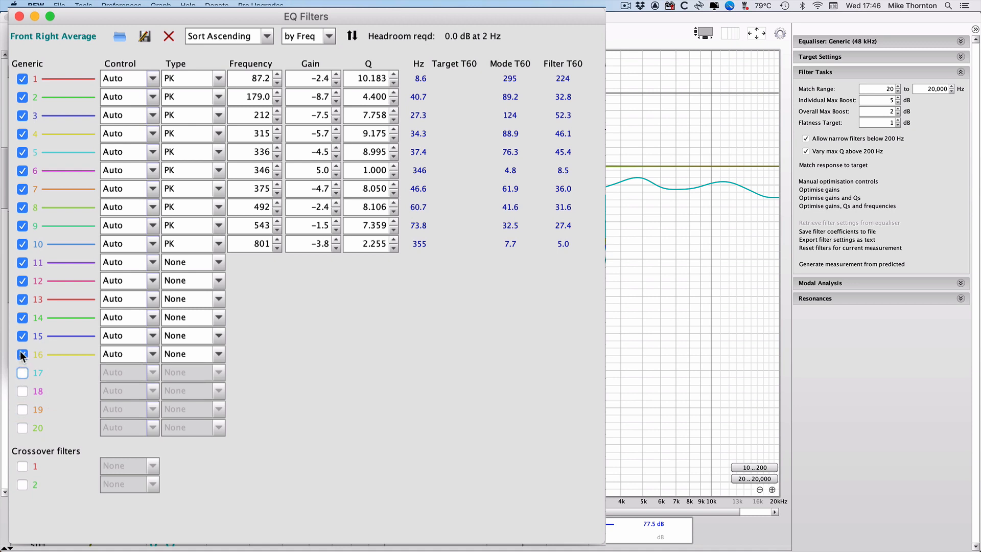
click(22, 354)
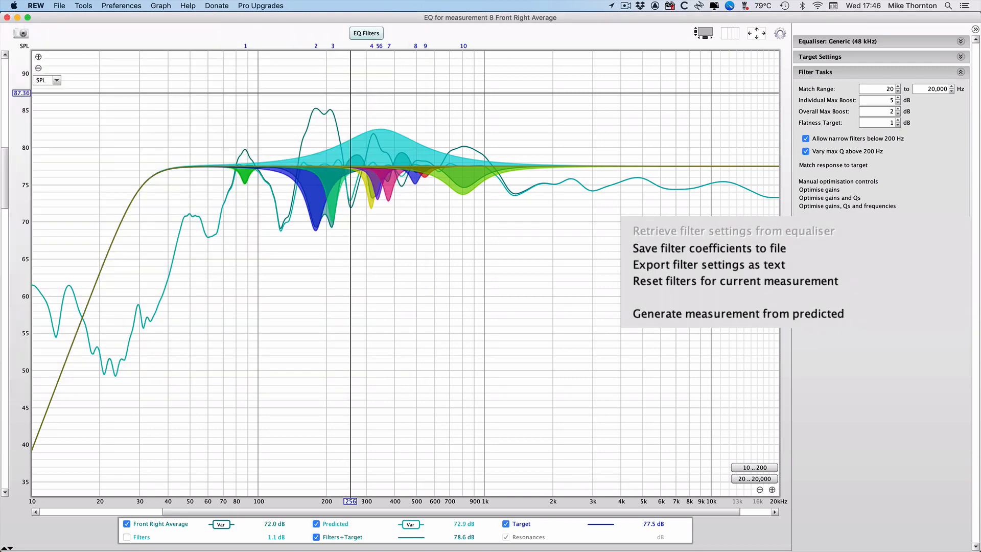
mouse_move(678, 272)
text(Individual Boost 5)
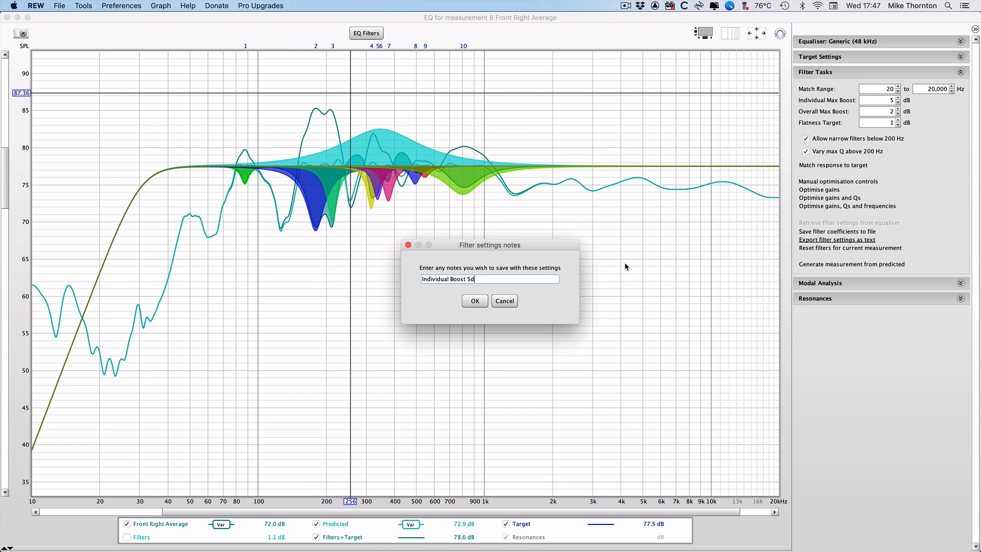
Add the note 'Individual Boost 5dB – Overall Boost 2dB' and save the export as 'Front Right'.
text(dB – Overall B)
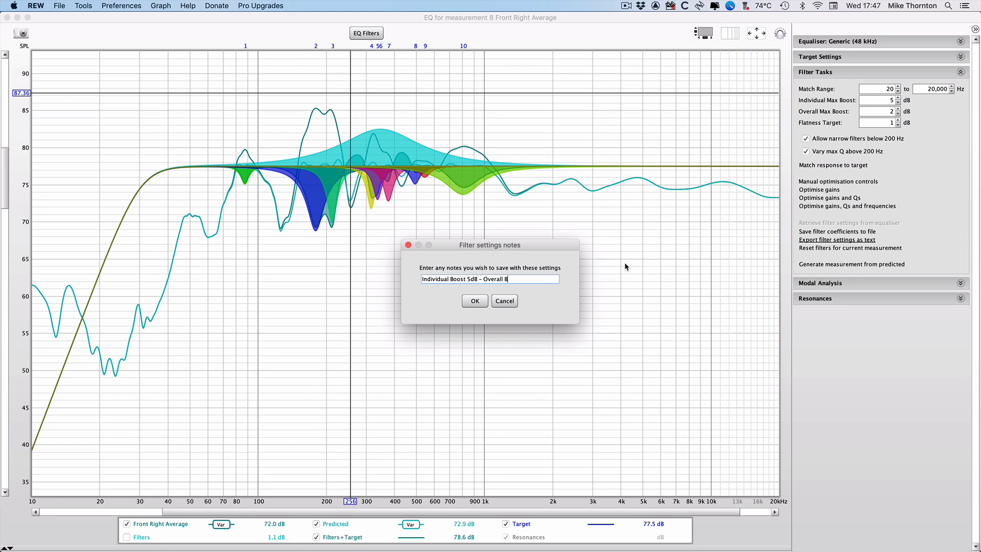
text(oost 2dB)
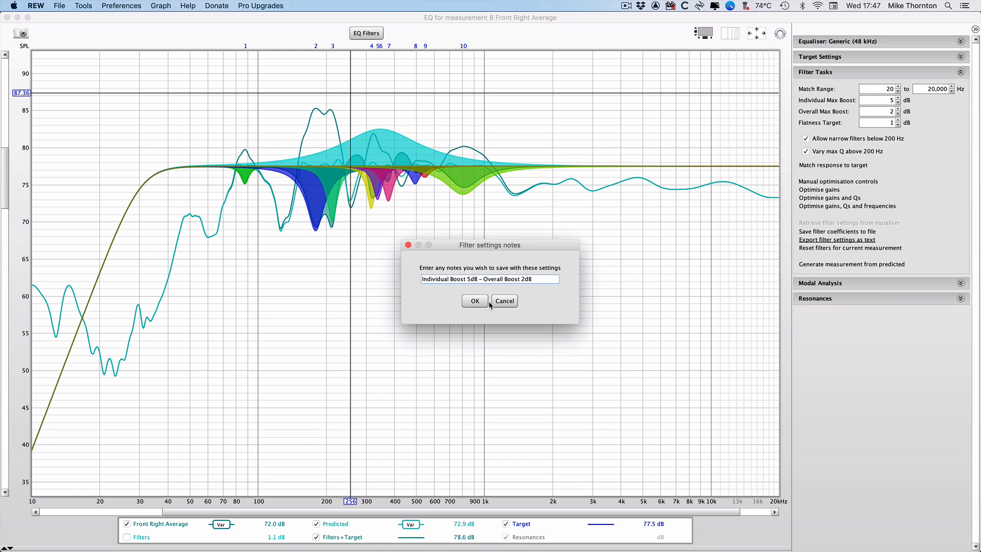
click(475, 300)
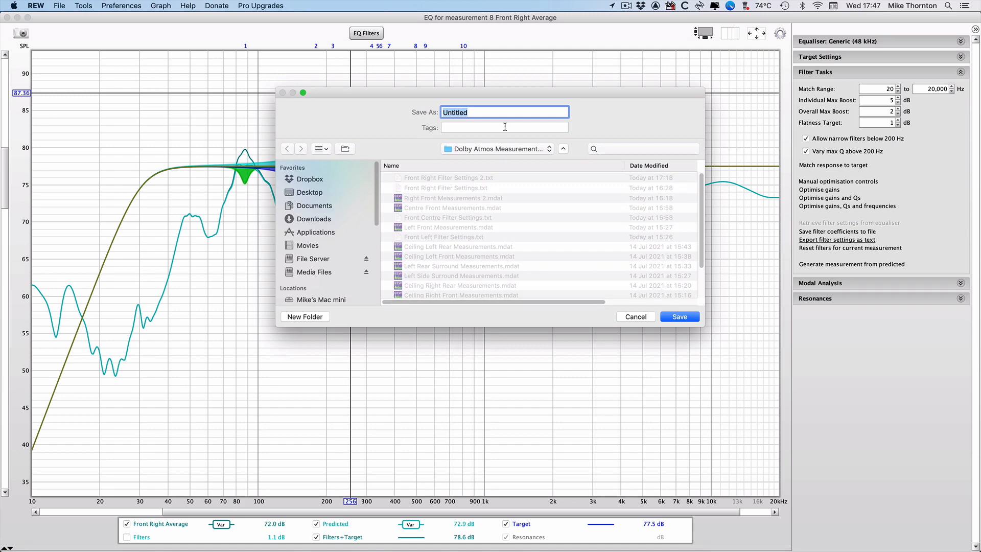
text(Front Right)
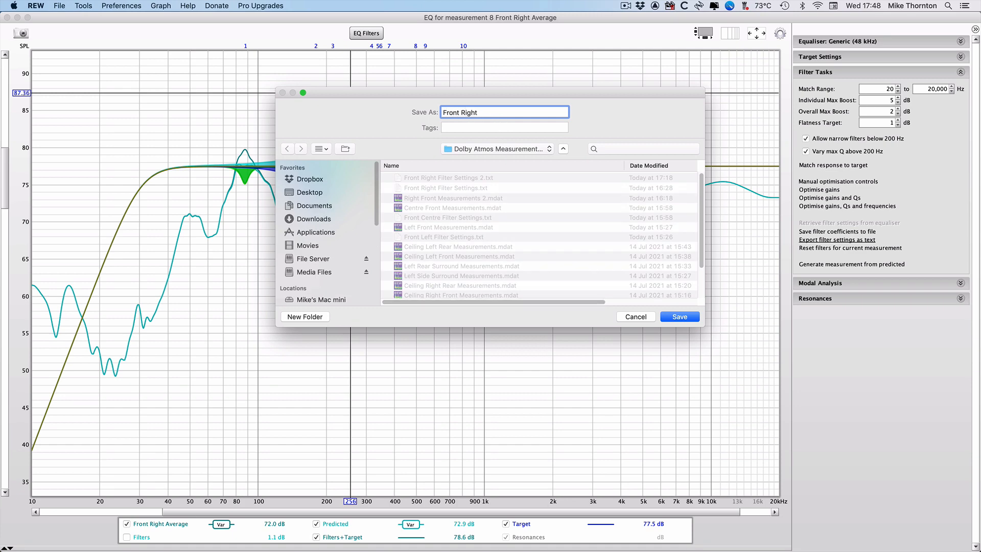
click(679, 315)
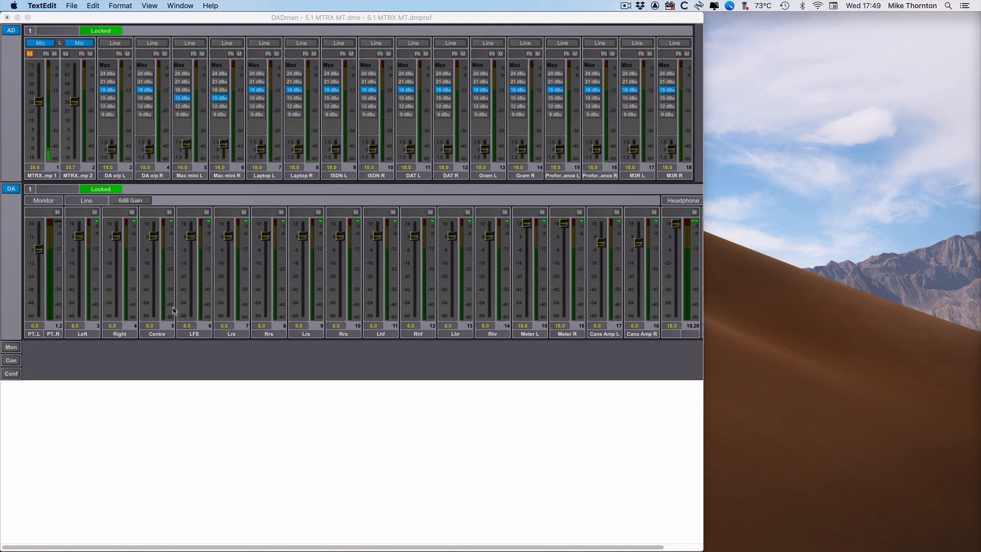
Show the CR monitor's equalizer pane and glance through the centre and left side speaker EQs.
click(10, 348)
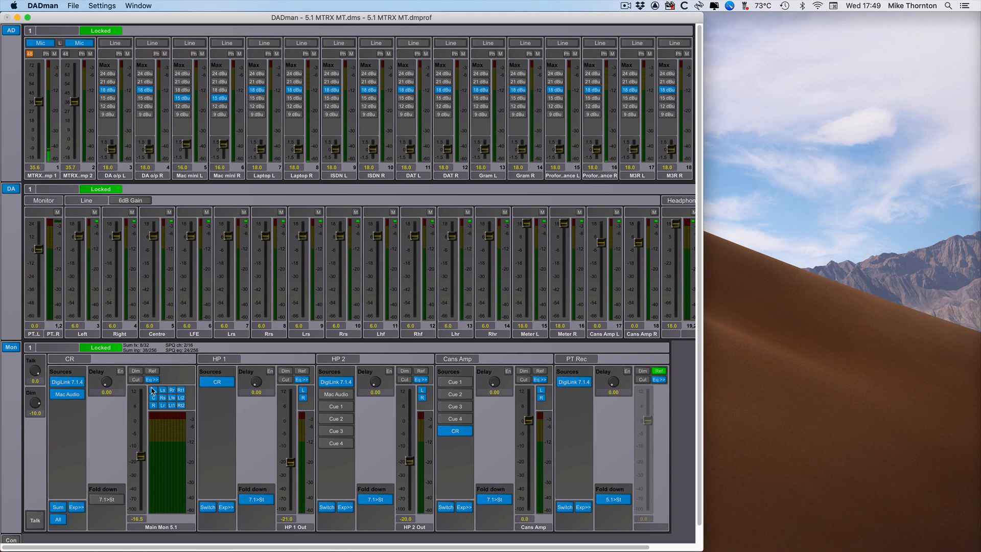
mouse_move(152, 380)
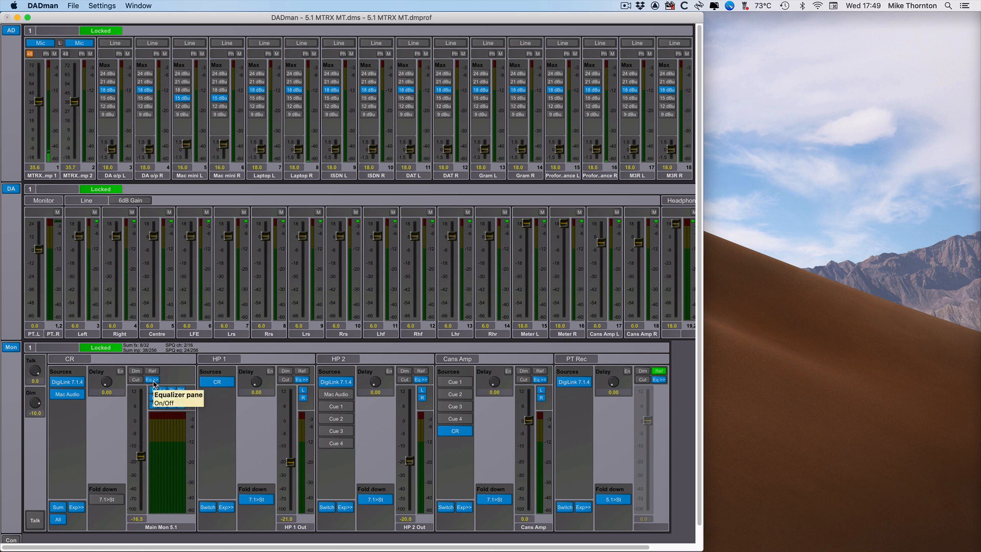
click(151, 380)
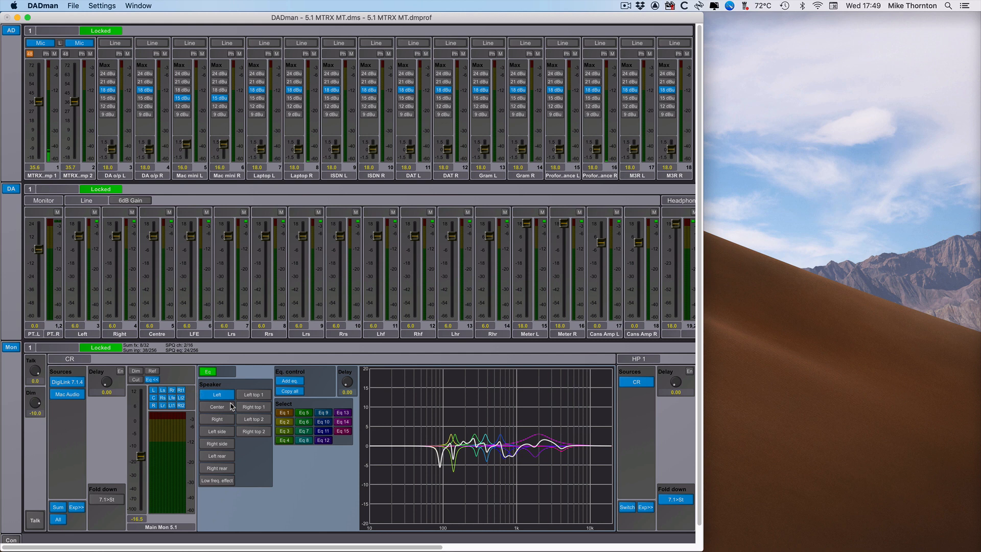
click(217, 406)
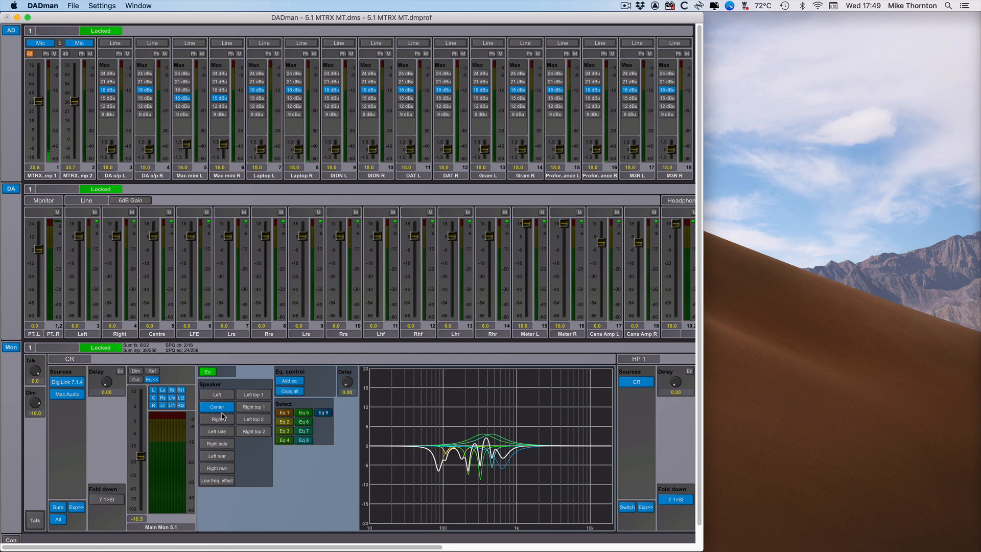
click(216, 431)
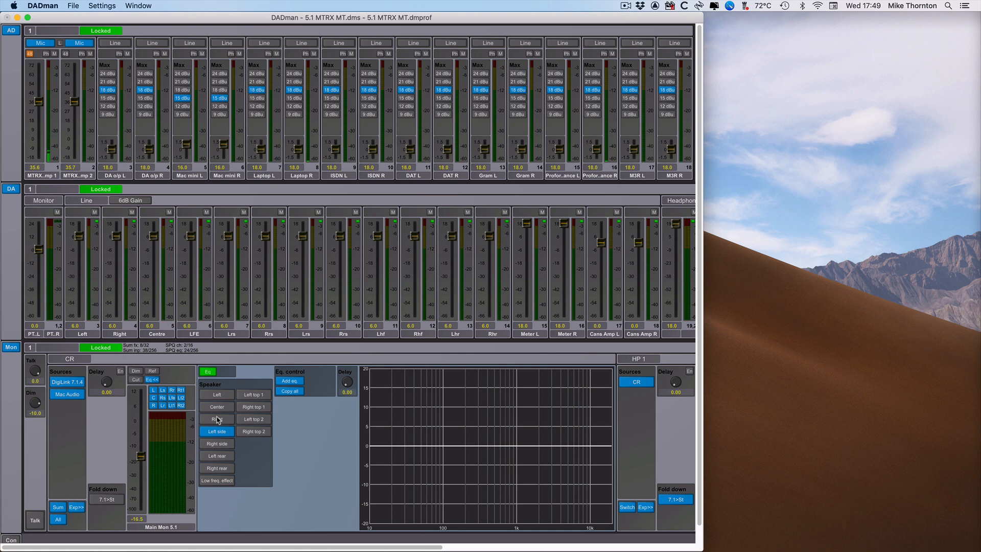
click(217, 407)
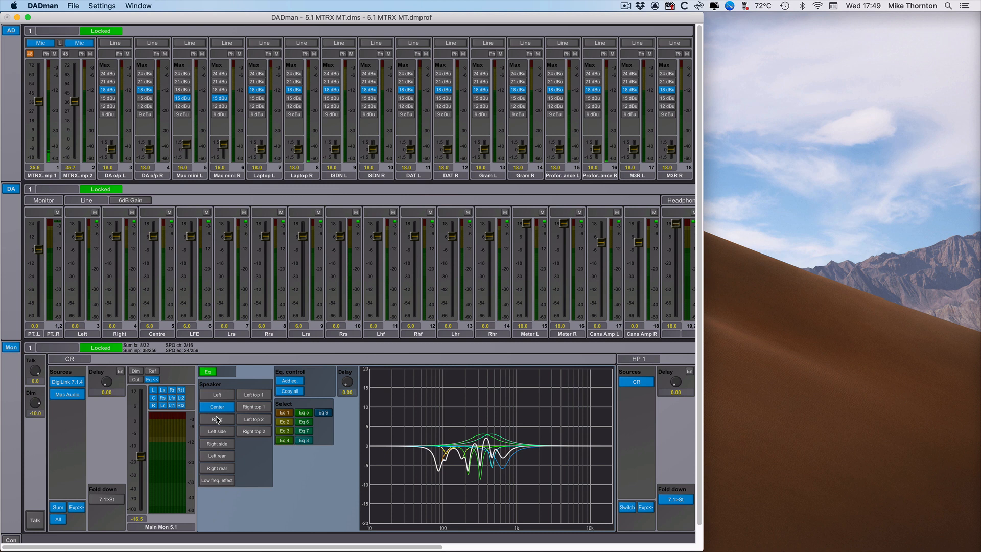
Select the Right speaker, which has no EQ bands yet, with the filter text file alongside.
click(216, 418)
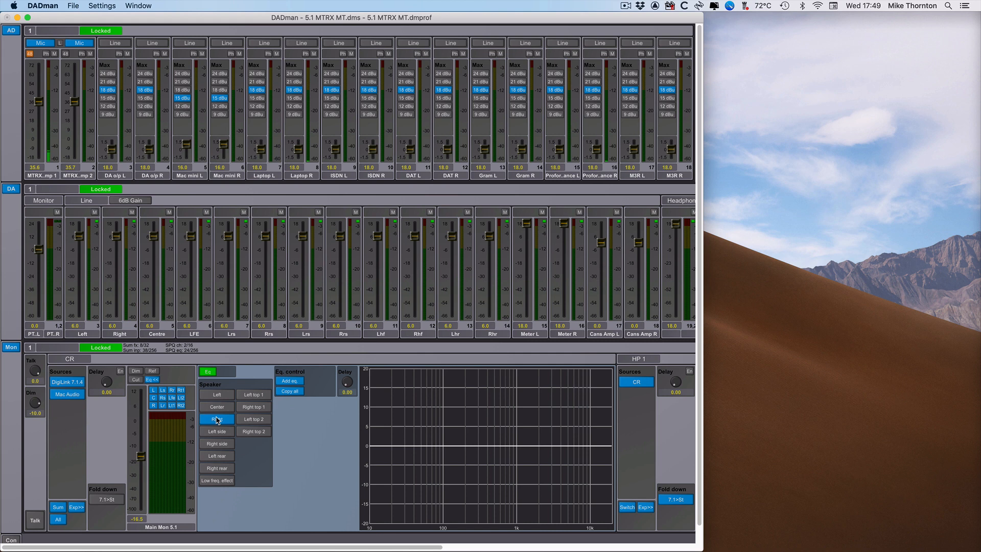
click(217, 418)
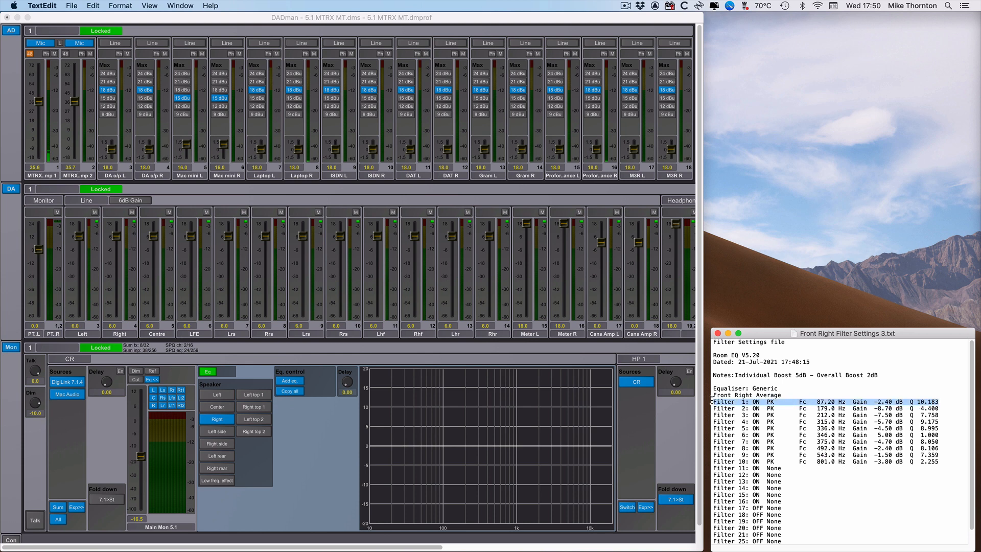
mouse_move(856, 356)
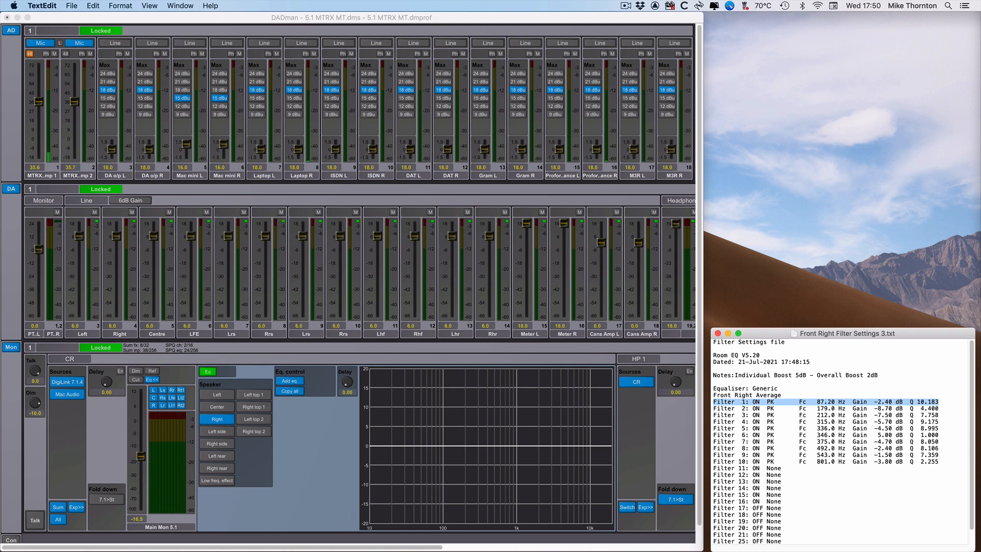
Add a parametric band at 87 Hz, −2.4 dB, Q 10 matching filter 1.
click(288, 381)
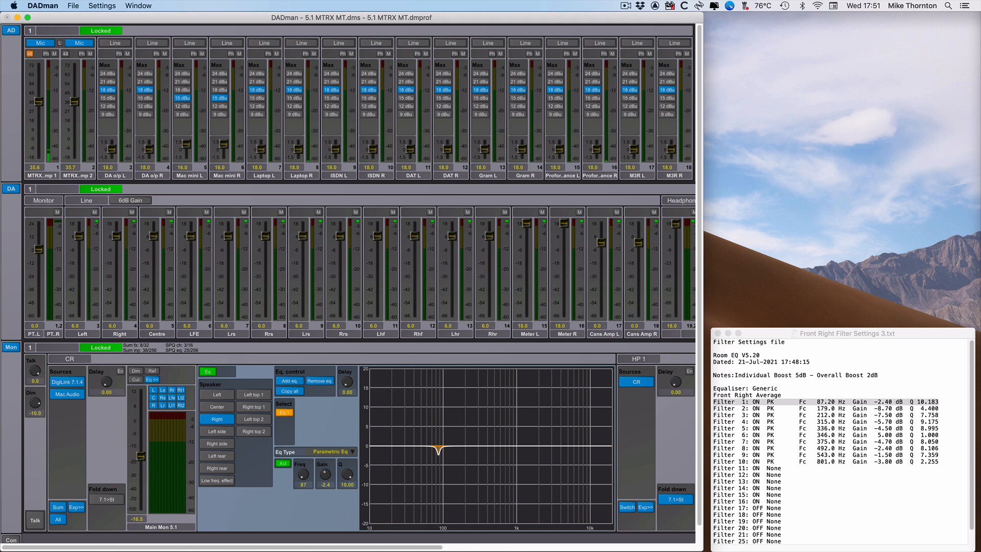
Add parametric bands for filters 2–10 from the file, ending with band 10 at 801 Hz.
click(284, 412)
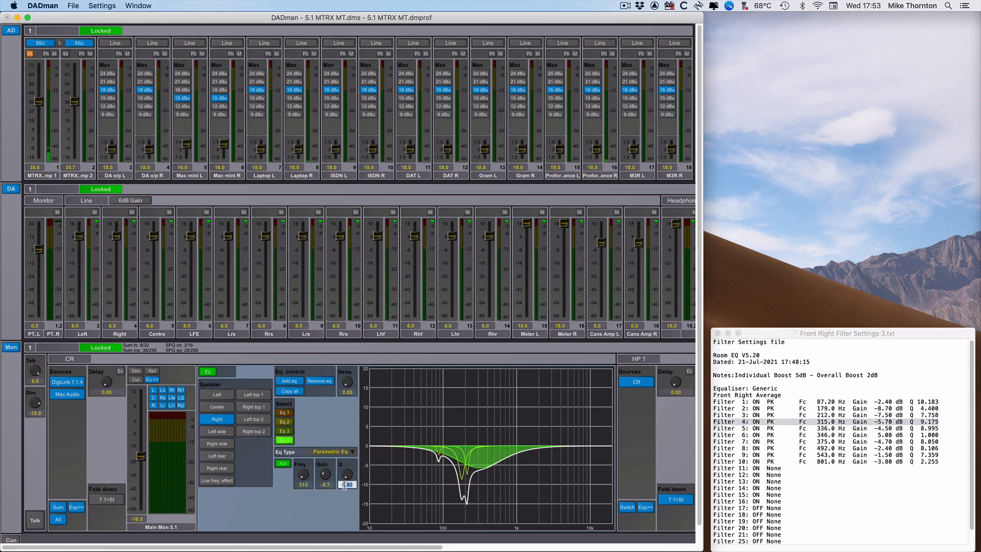
click(288, 380)
text(8)
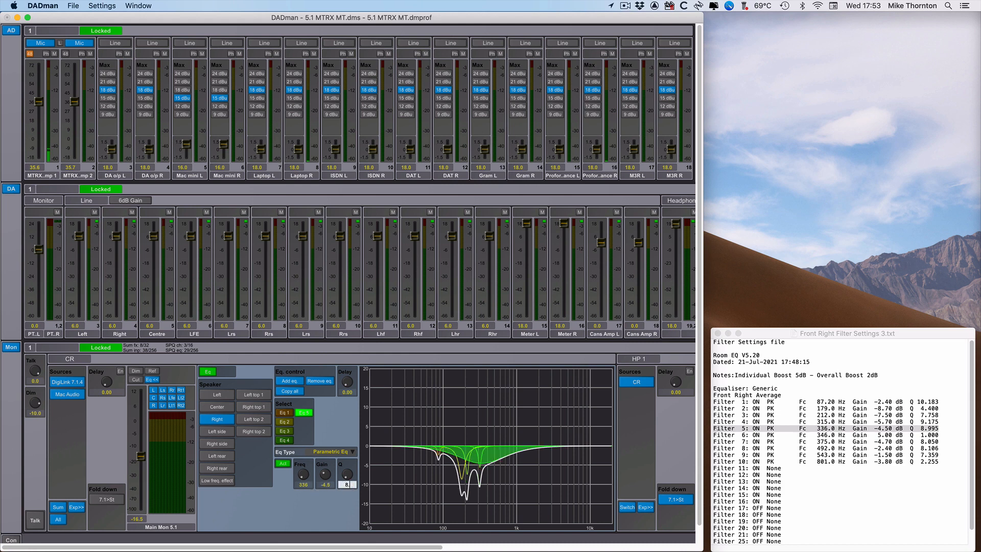
click(288, 381)
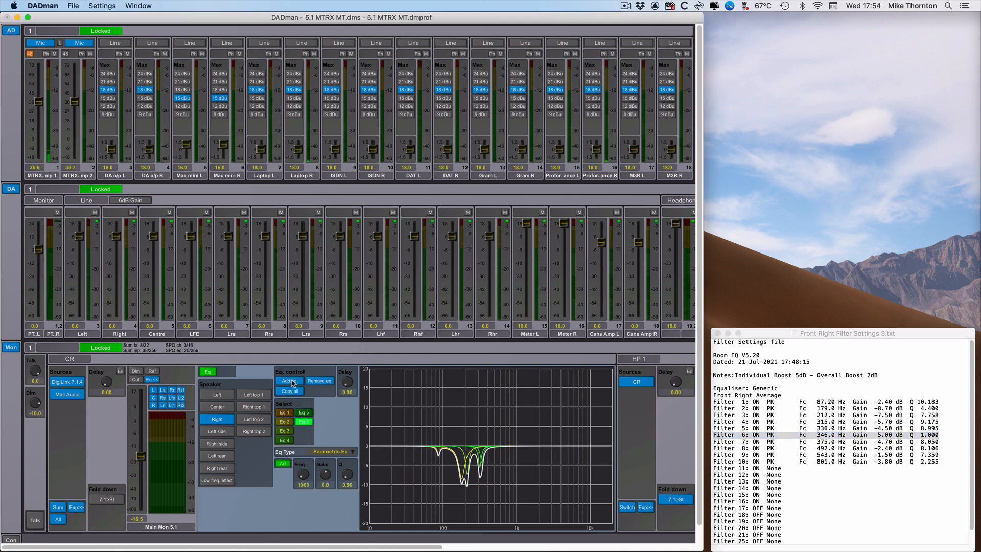
click(288, 381)
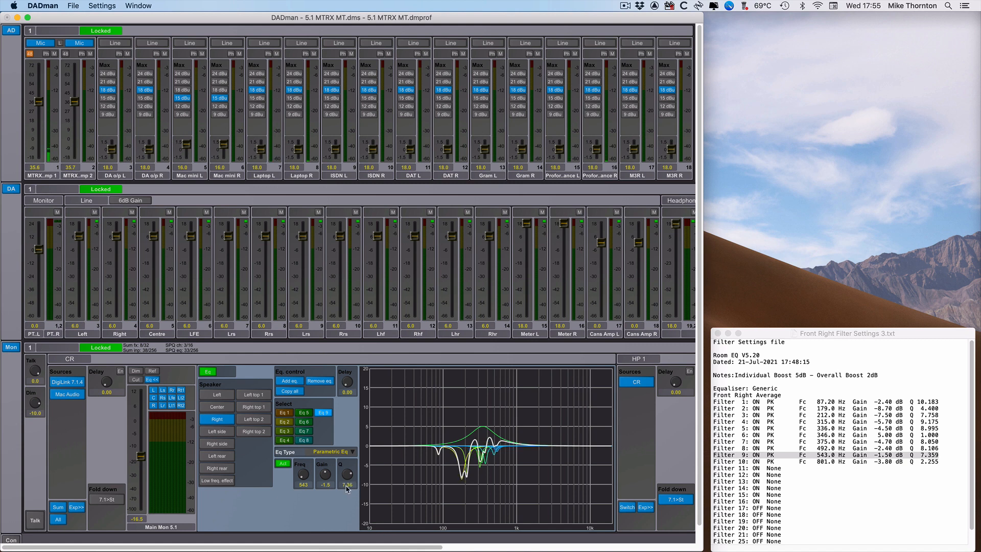
click(324, 421)
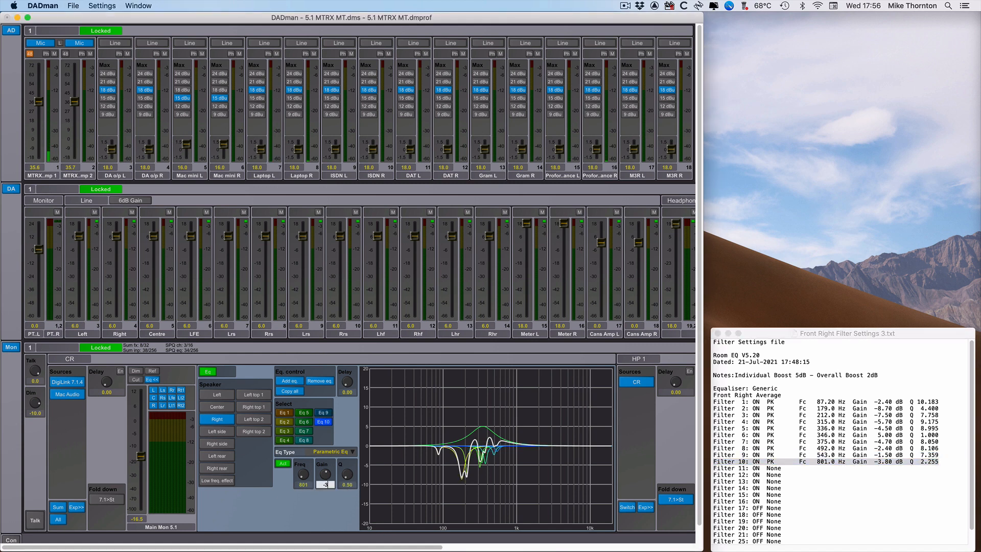